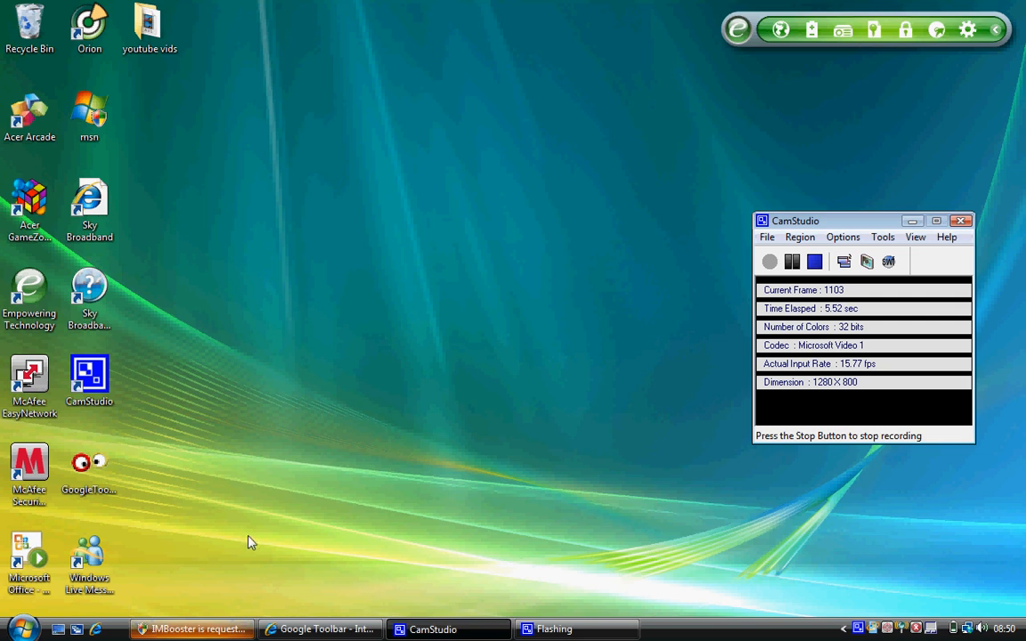
mouse_move(339, 585)
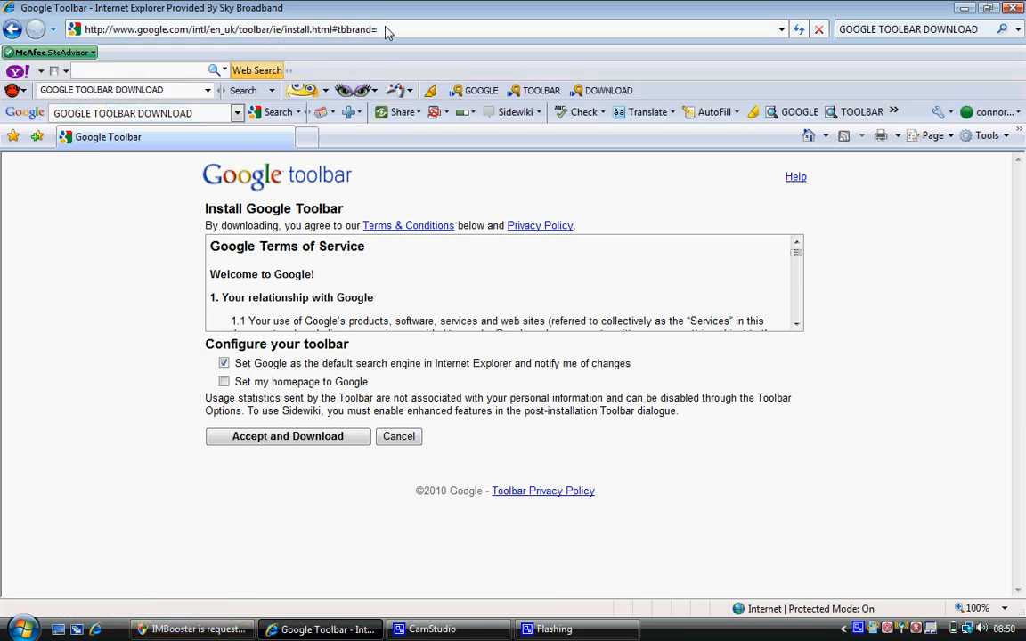
type("ww")
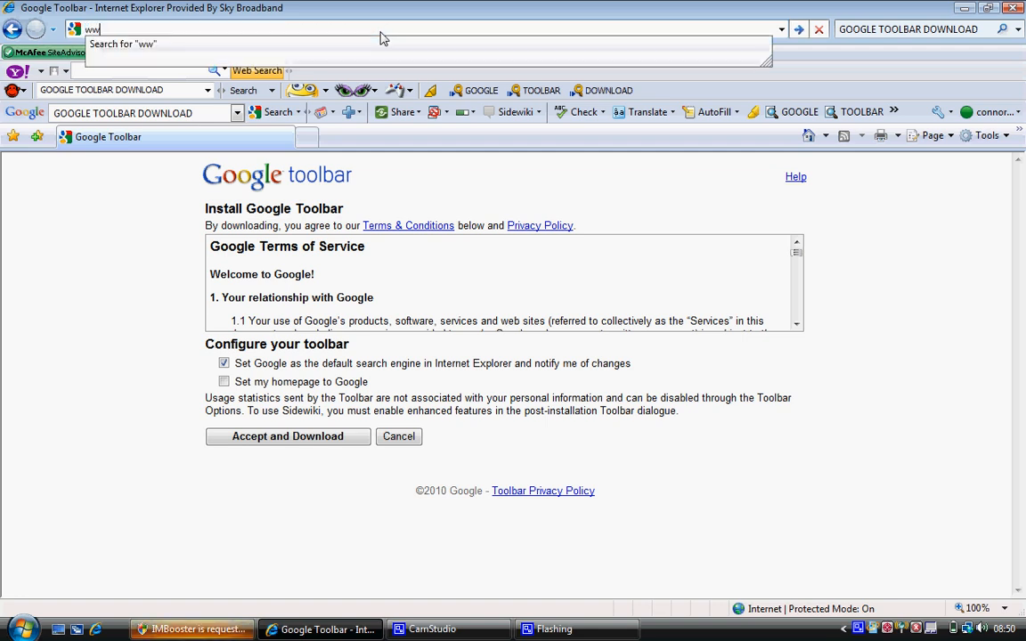
type("www.toll")
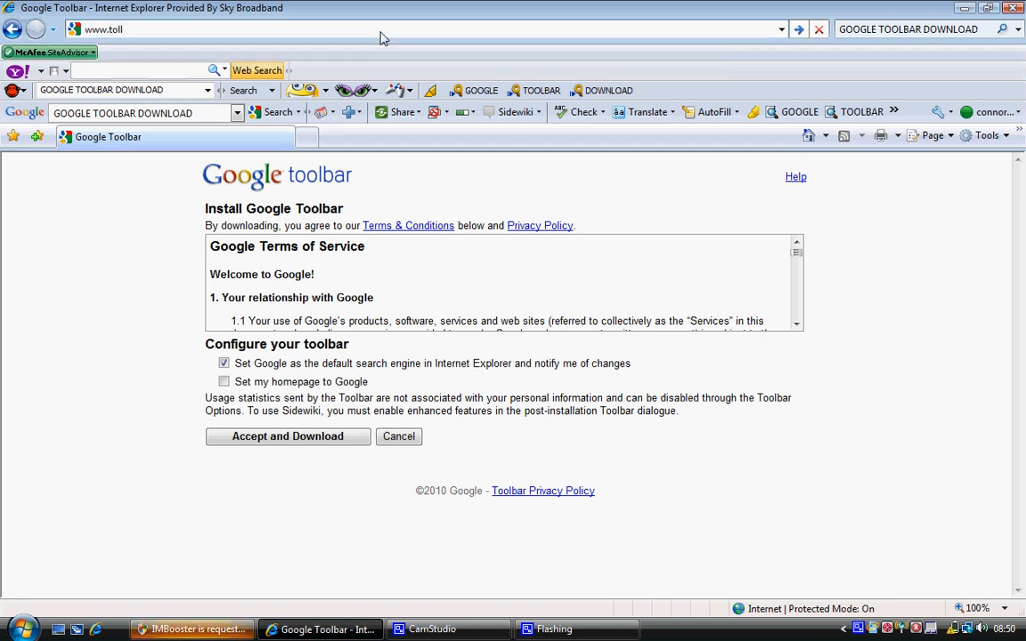
key("BackSpace")
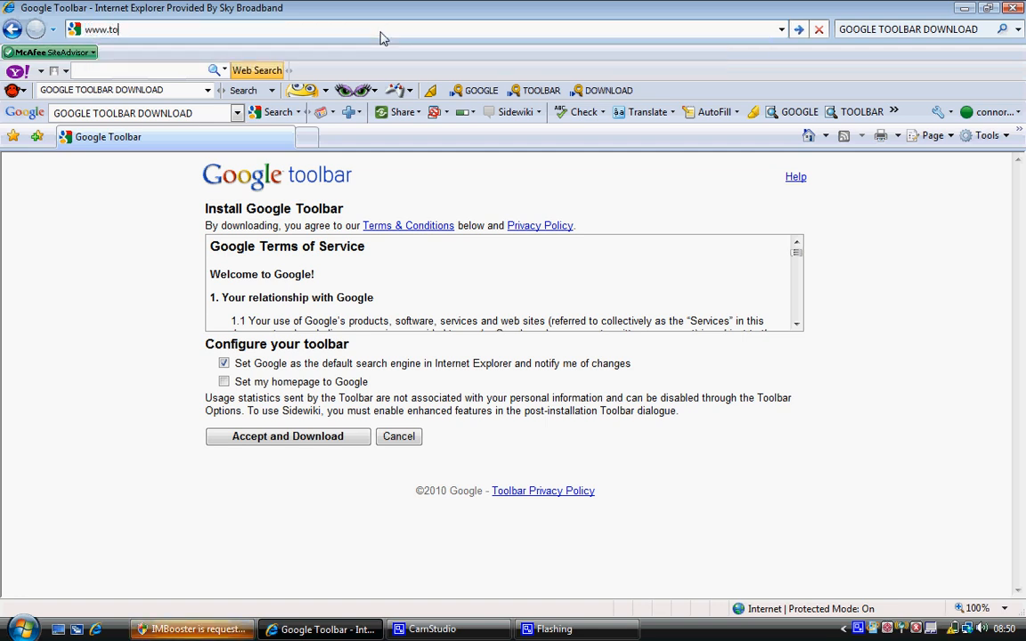
type("olbar.goo")
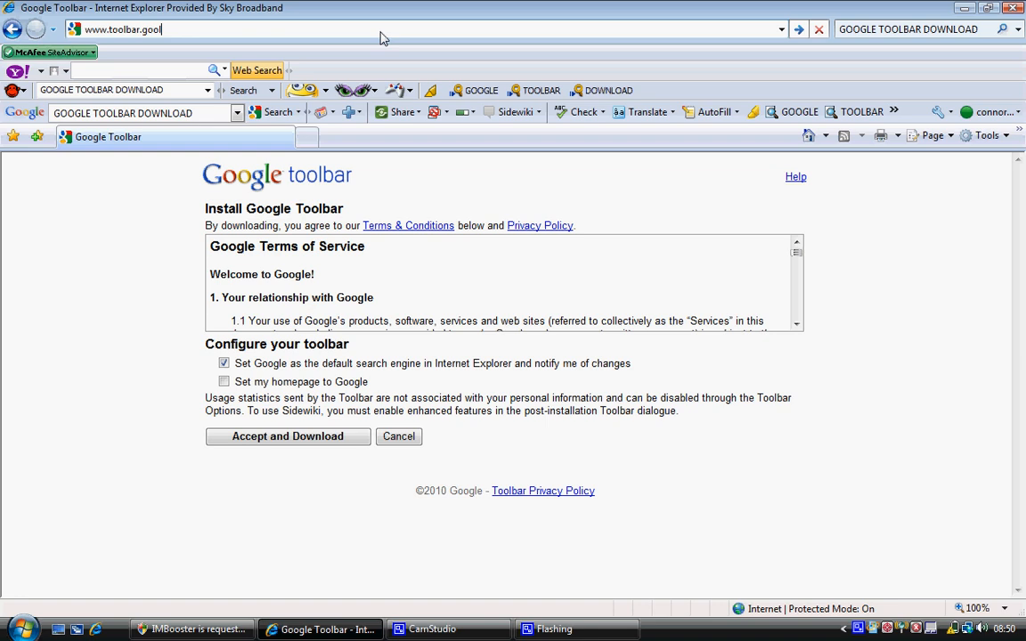
type("e")
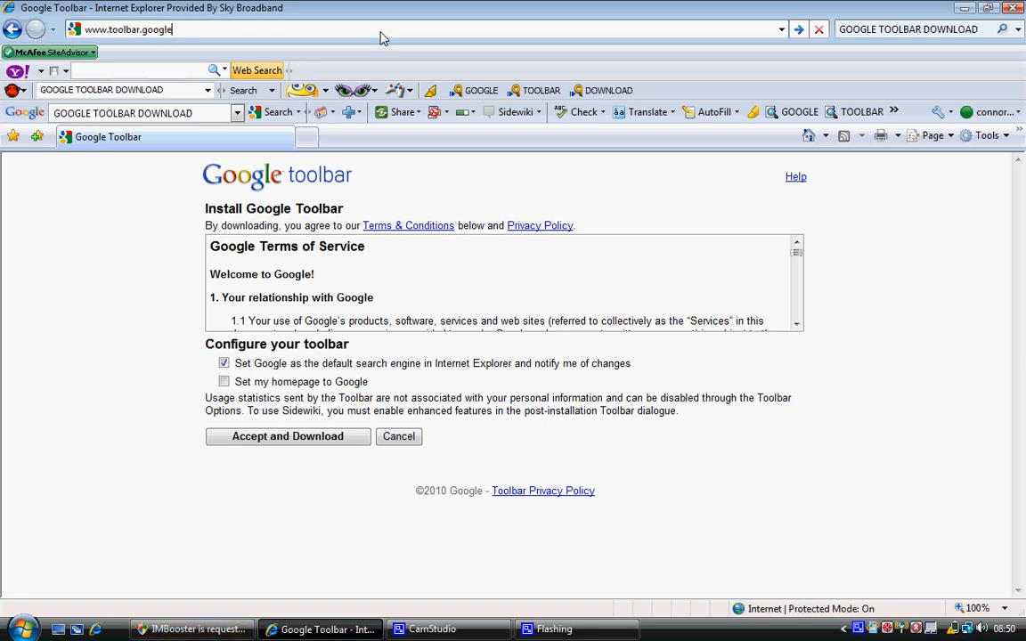
type(".com")
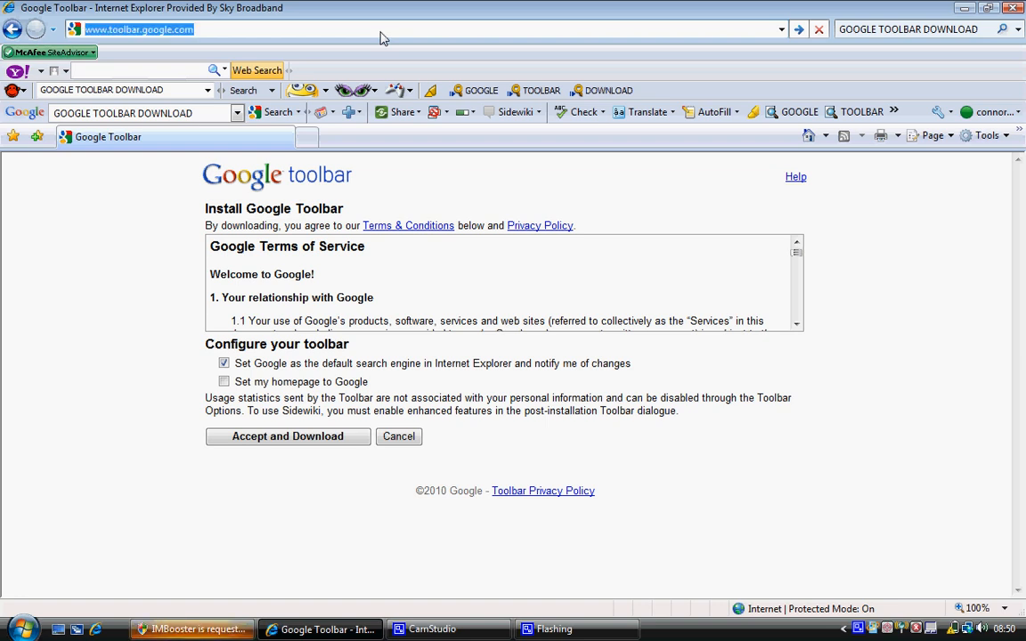
left_click(799, 29)
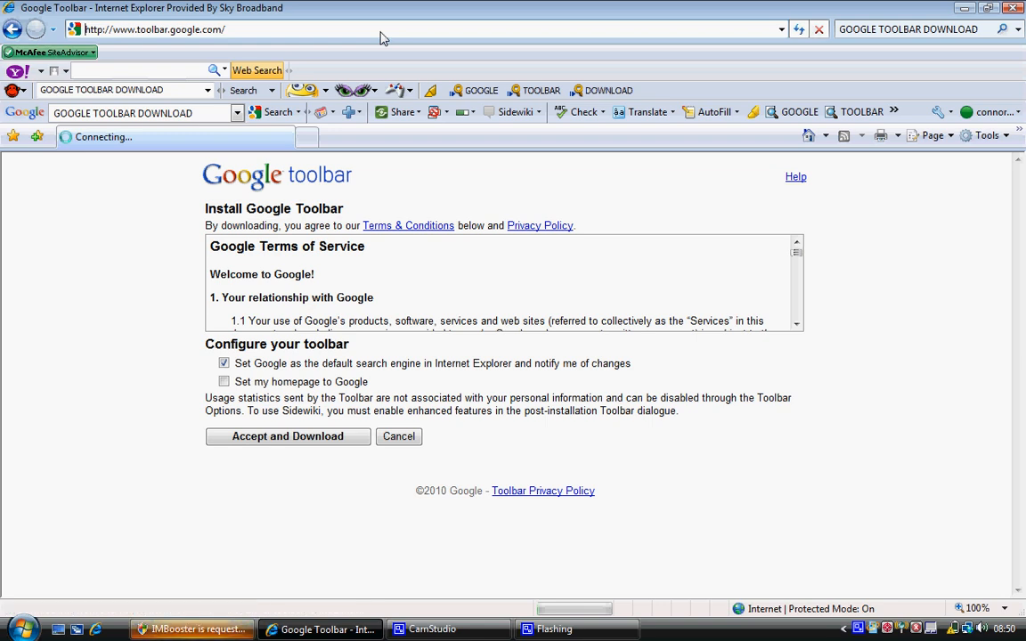
Open the Install Google Toolbar page from the toolbar home page.
left_click(287, 437)
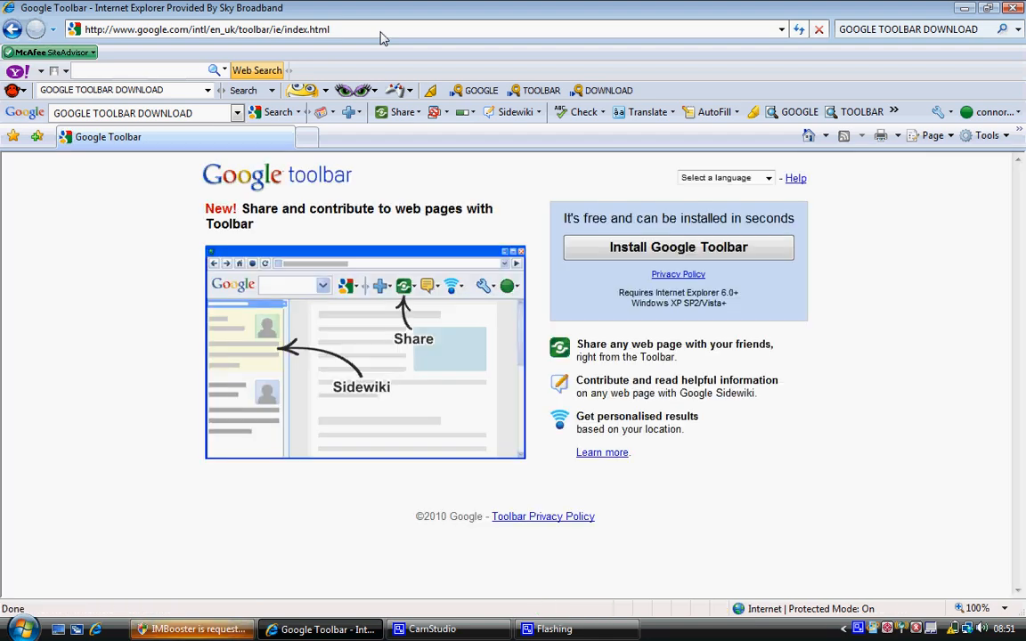
left_click(678, 247)
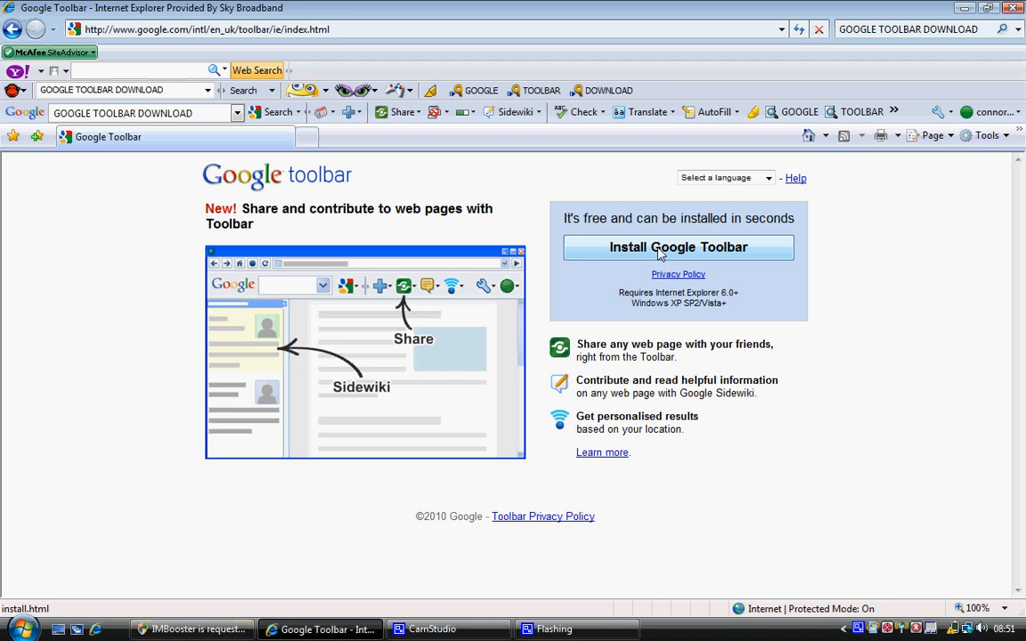
left_click(678, 246)
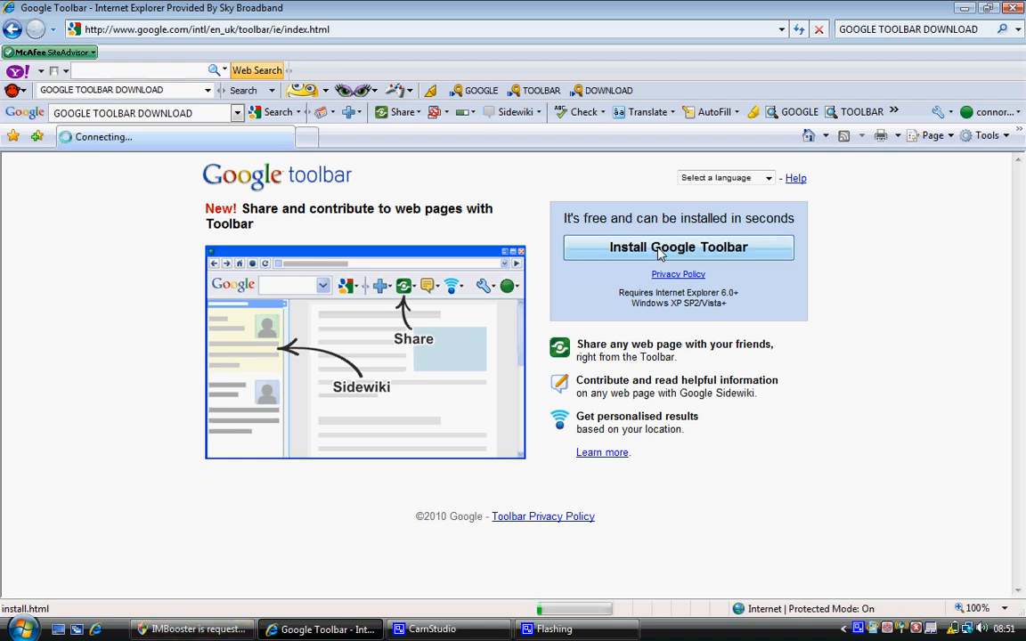
Keep 'Set Google as the default search engine' ticked on the install page.
left_click(678, 248)
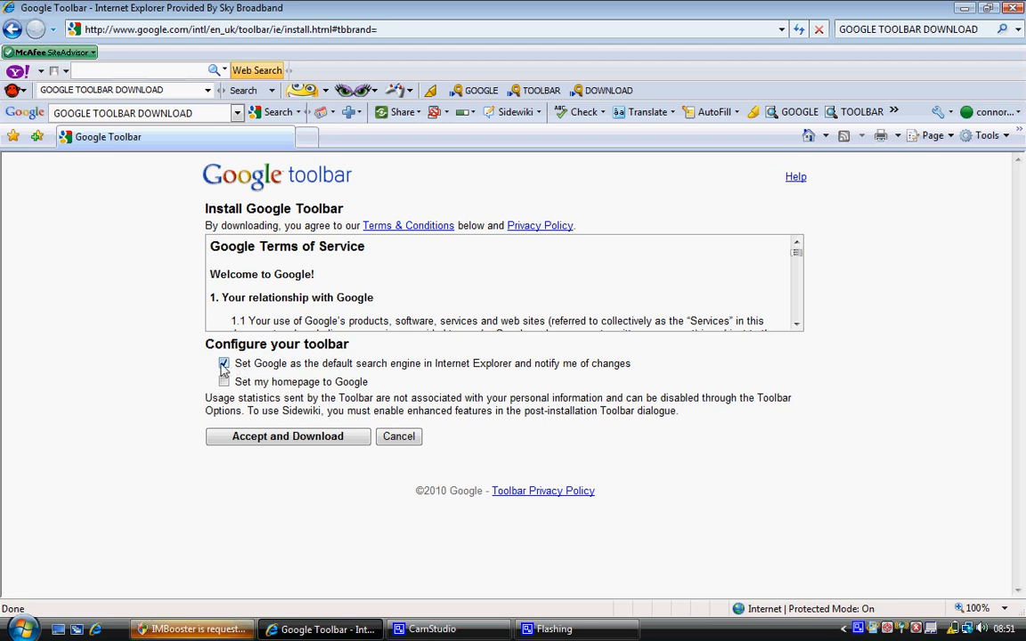
left_click(224, 364)
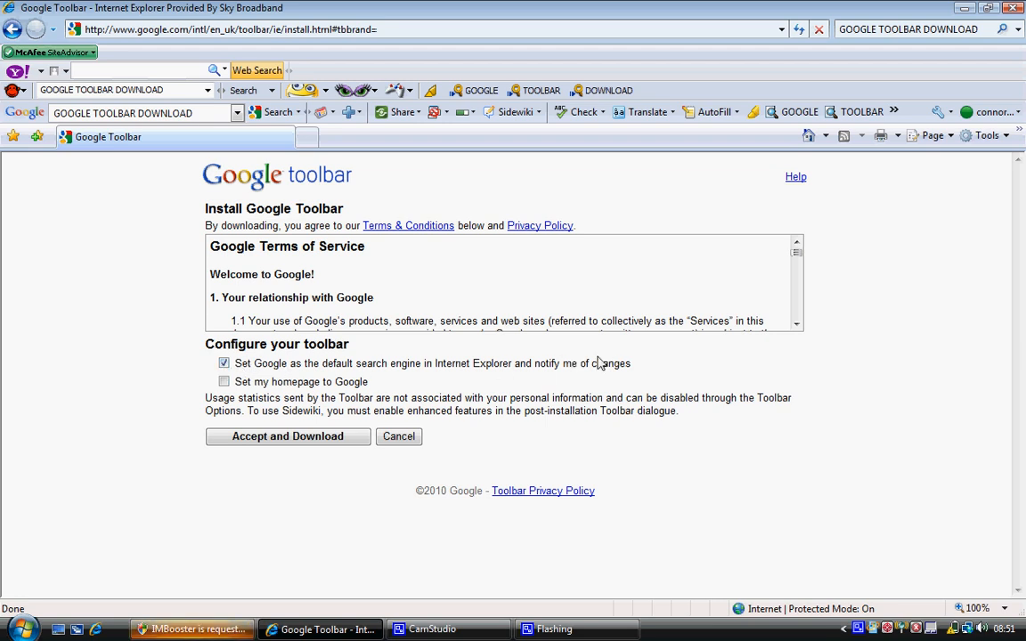
left_click(224, 363)
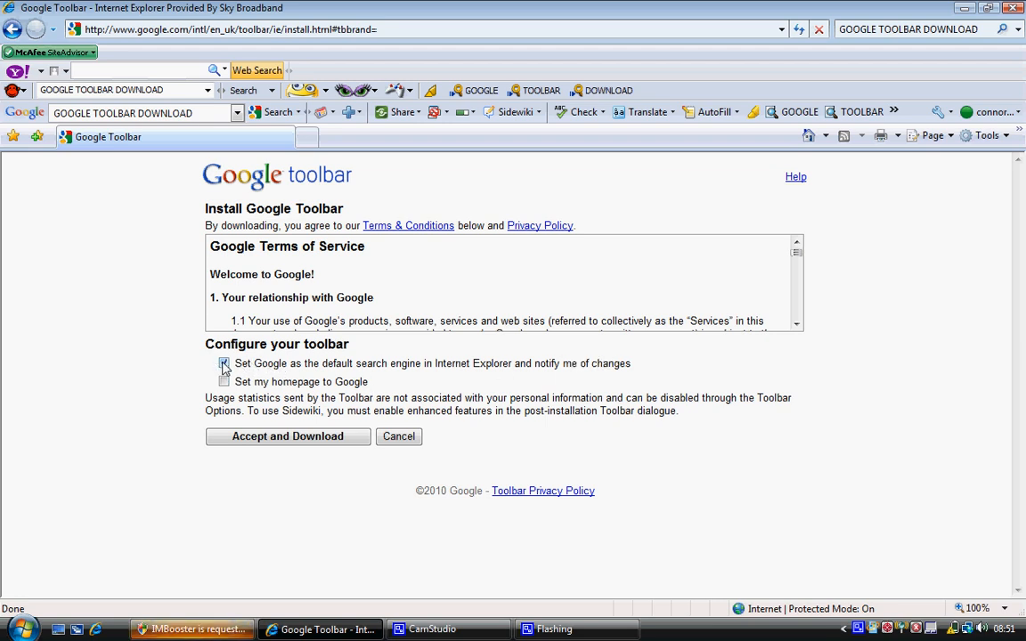
left_click(224, 363)
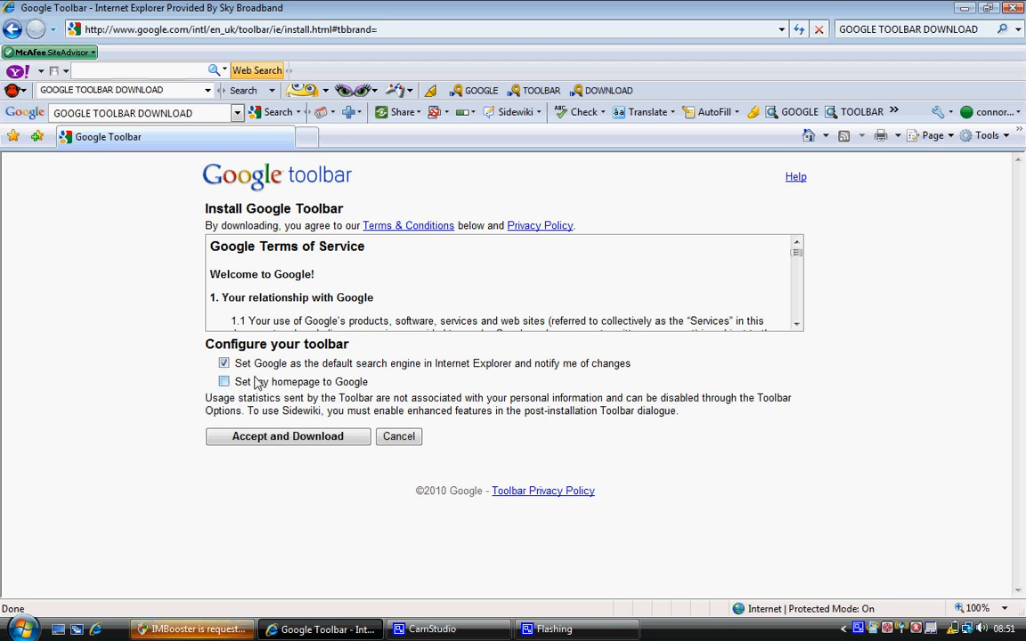
mouse_move(343, 383)
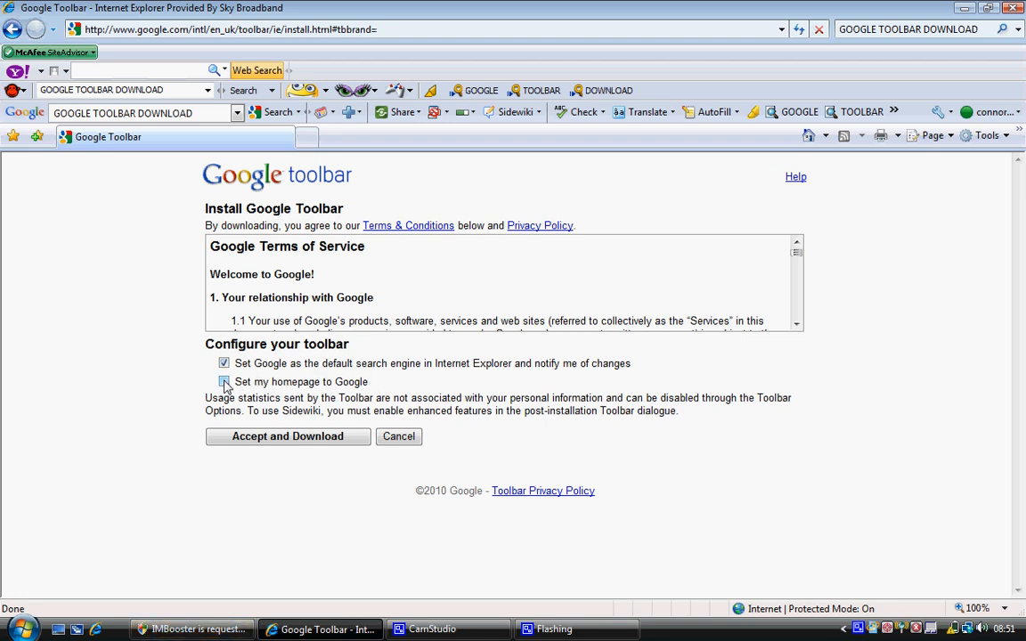
Leave 'Set my homepage' unticked and click Accept and Download.
left_click(224, 381)
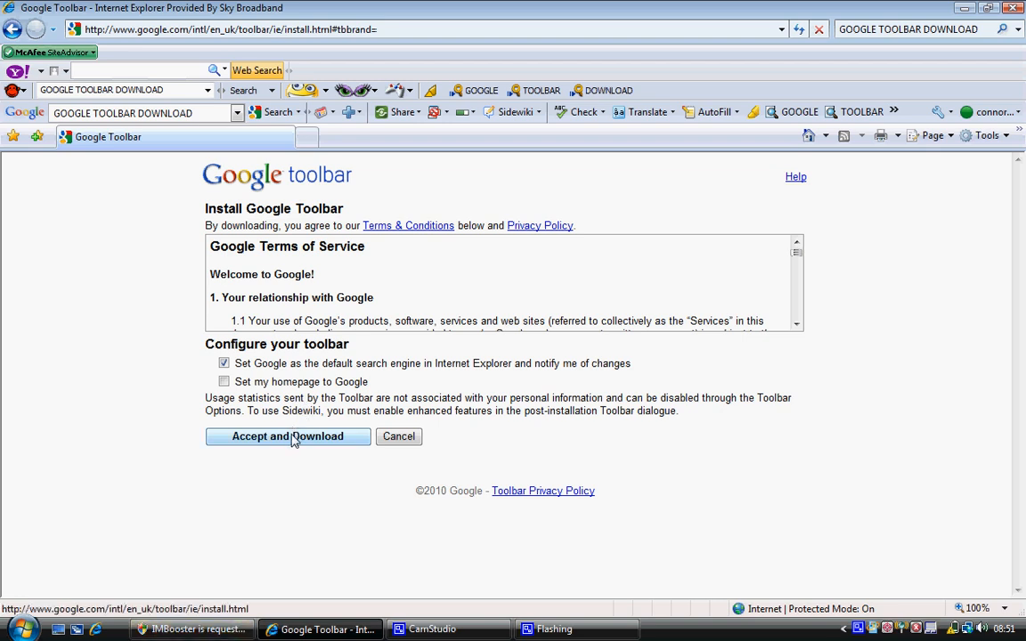
left_click(287, 437)
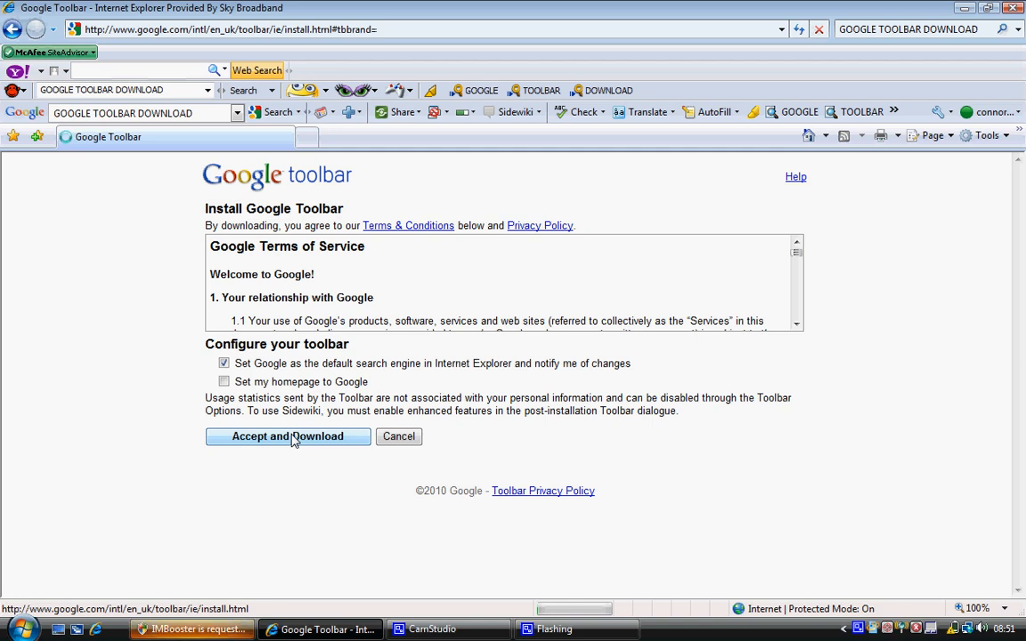
left_click(287, 436)
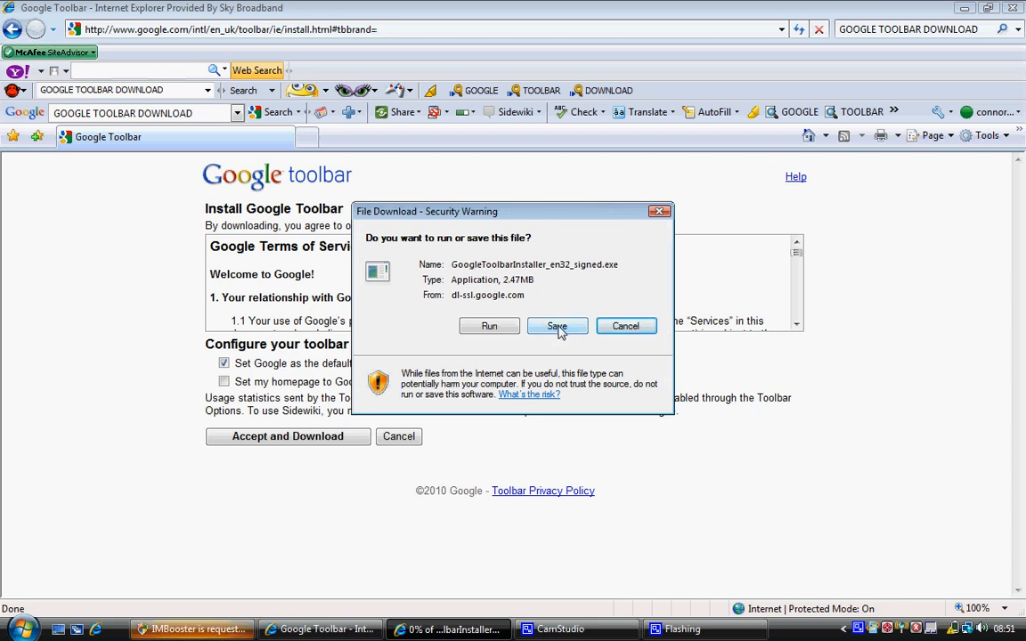
Choose Save in the File Download security warning for the toolbar installer.
left_click(557, 326)
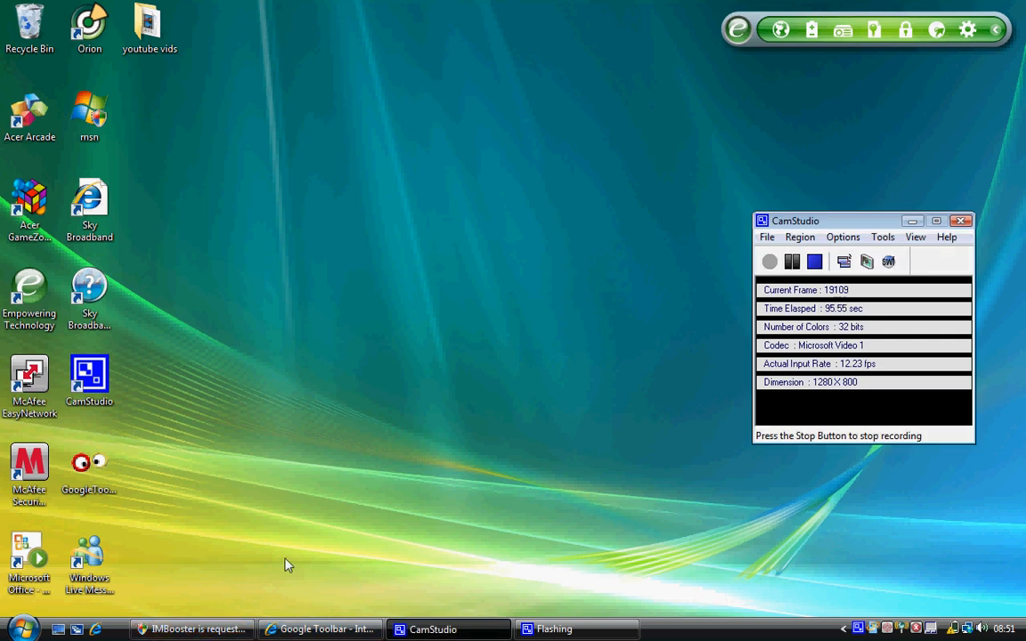
mouse_move(85, 459)
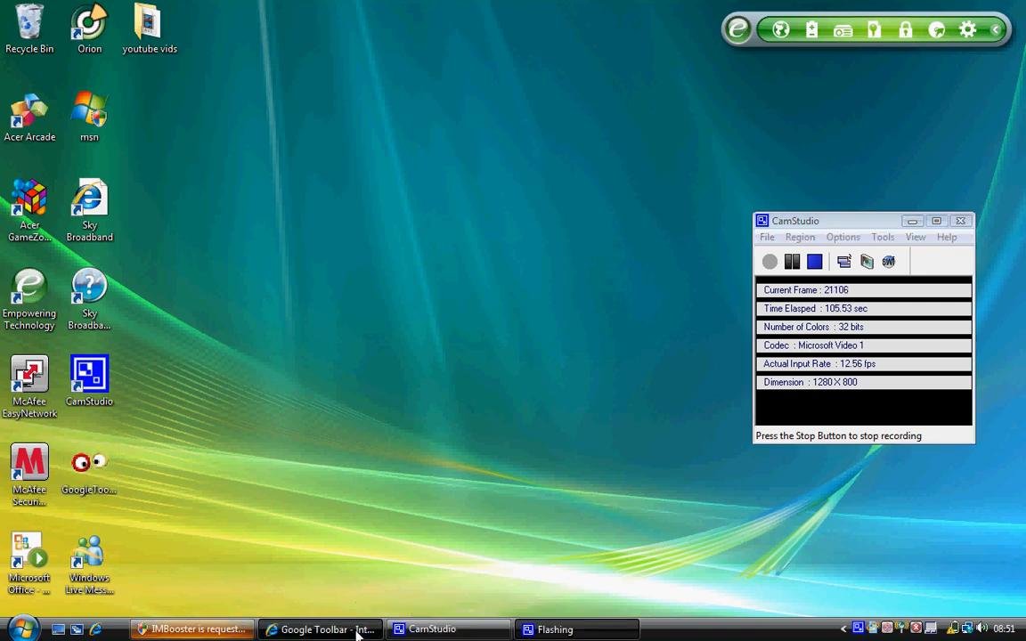
left_click(319, 630)
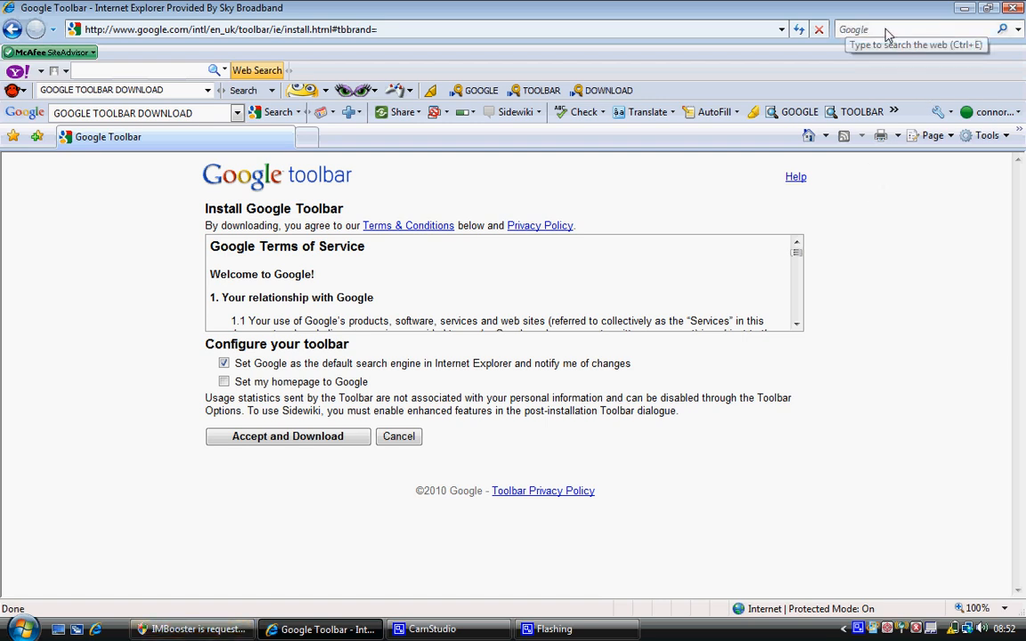
mouse_move(847, 430)
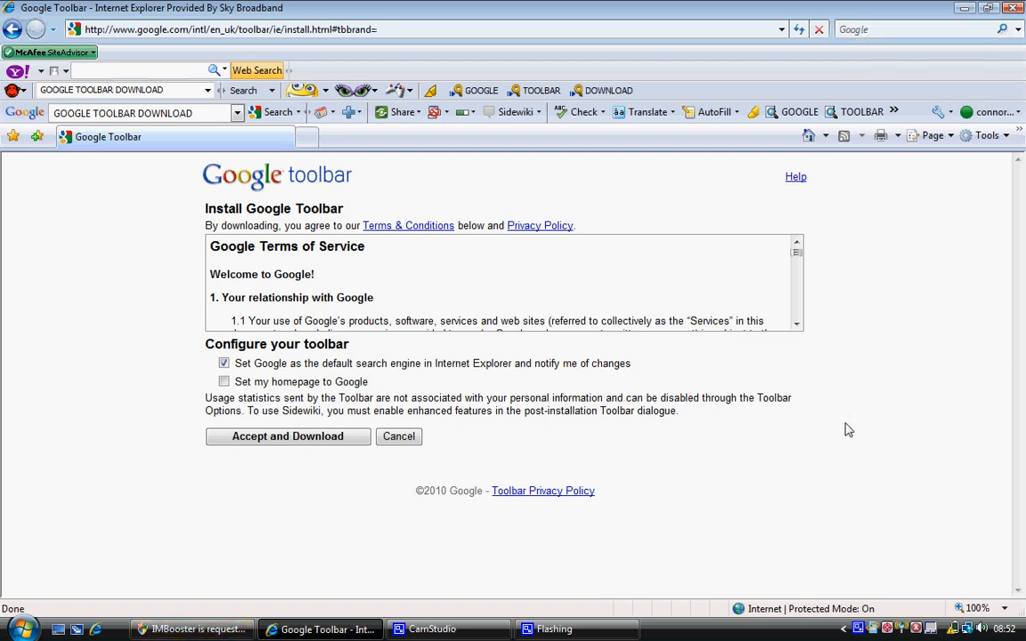